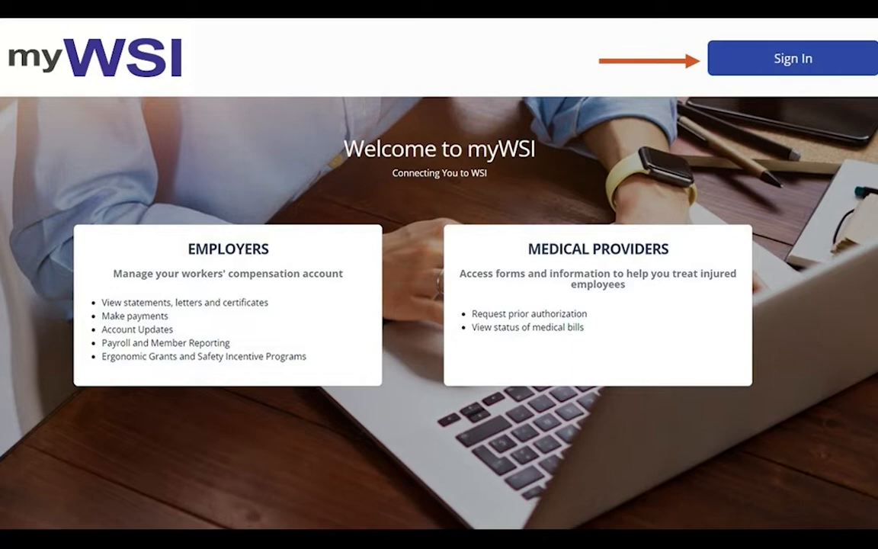
Step: Sign in to myWSI to reach the Imaginary Chiropractic LLC provider view
{"action": "left_click", "coordinate": [793, 58]}
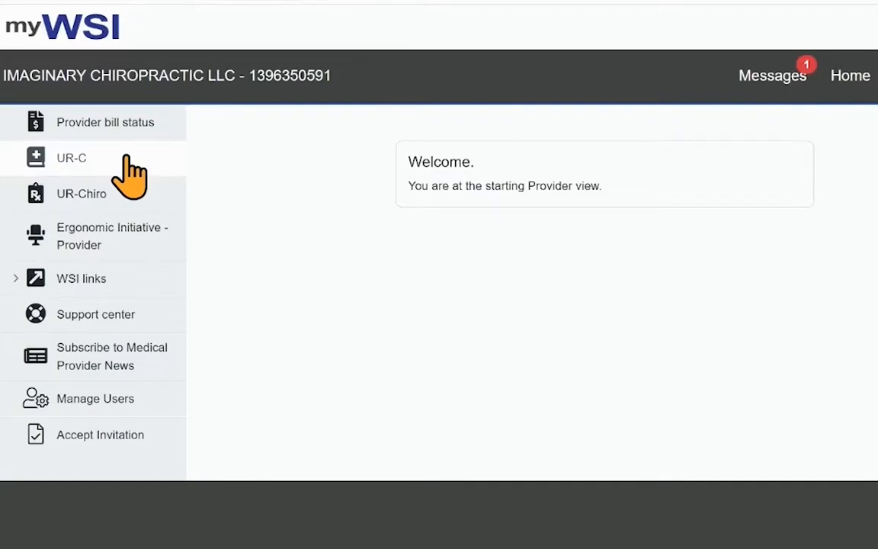
{"action": "left_click", "coordinate": [71, 158]}
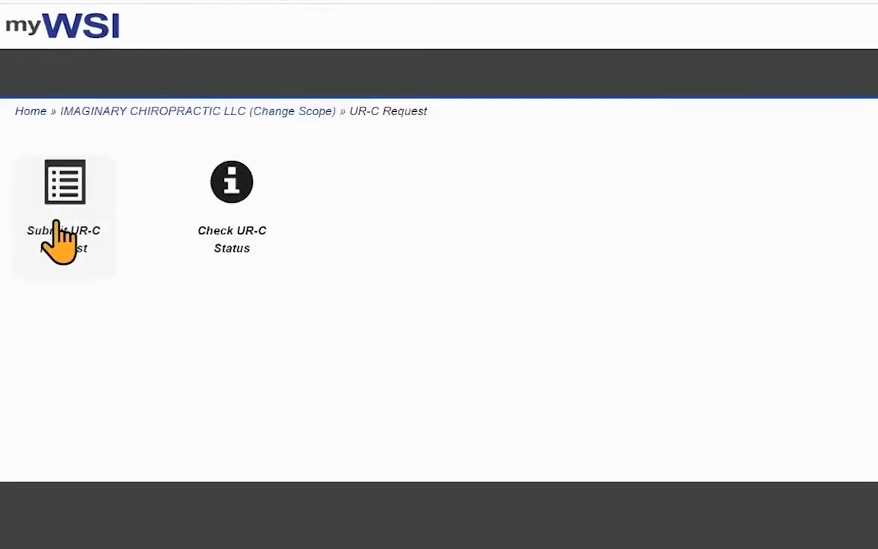
{"action": "left_click", "coordinate": [64, 191]}
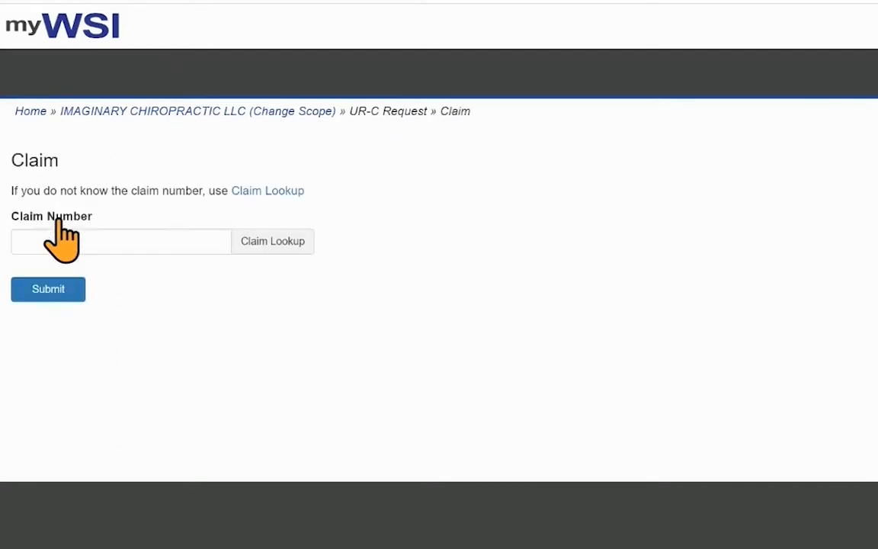
{"action": "type", "text": "202"}
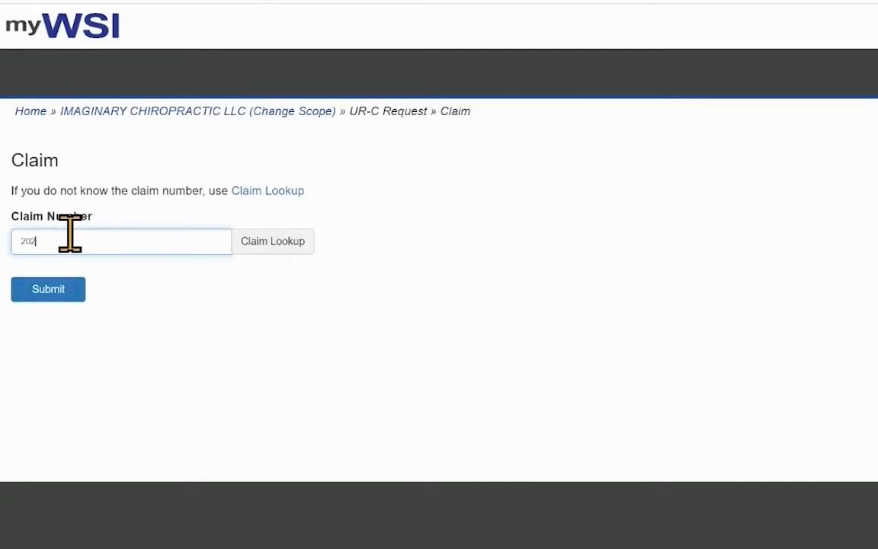
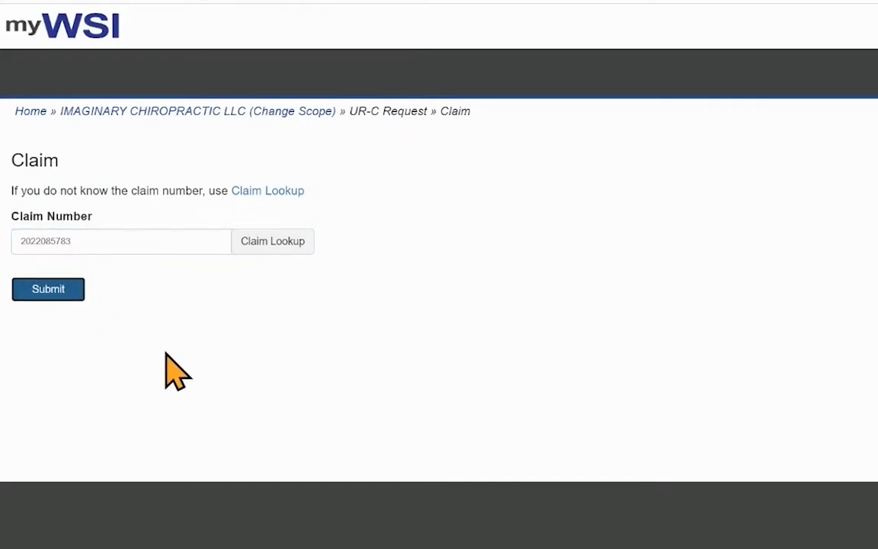
{"action": "left_click", "coordinate": [48, 288]}
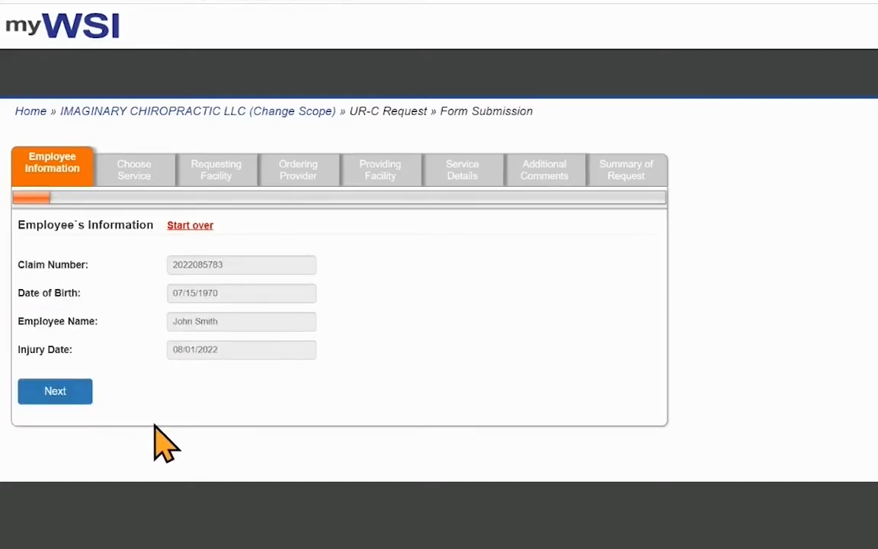
{"action": "mouse_move", "coordinate": [160, 435]}
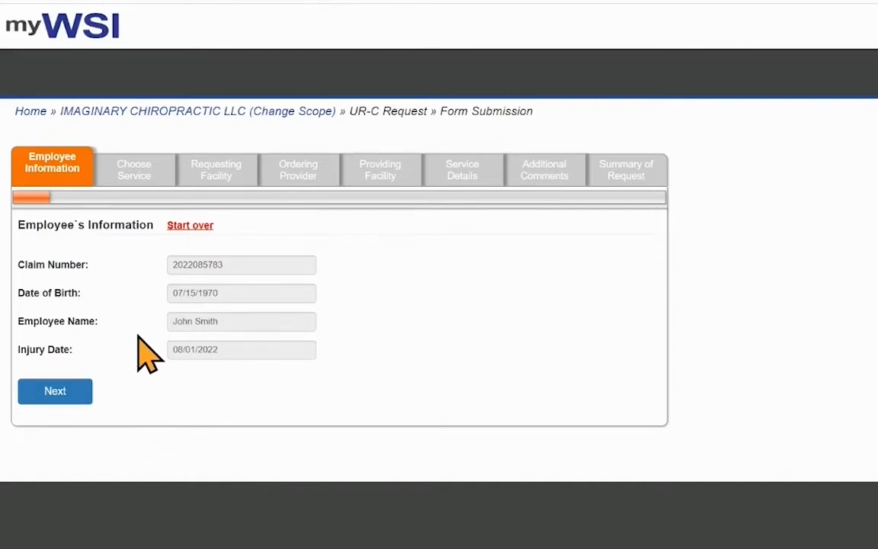
{"action": "mouse_move", "coordinate": [160, 298]}
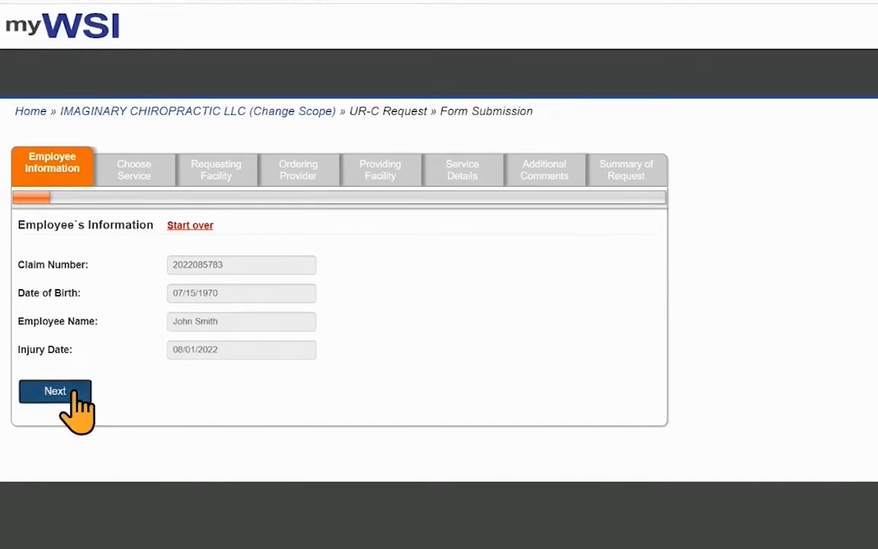
Step: Accept the pre-filled employee information and continue to the request summary
{"action": "left_click", "coordinate": [55, 391]}
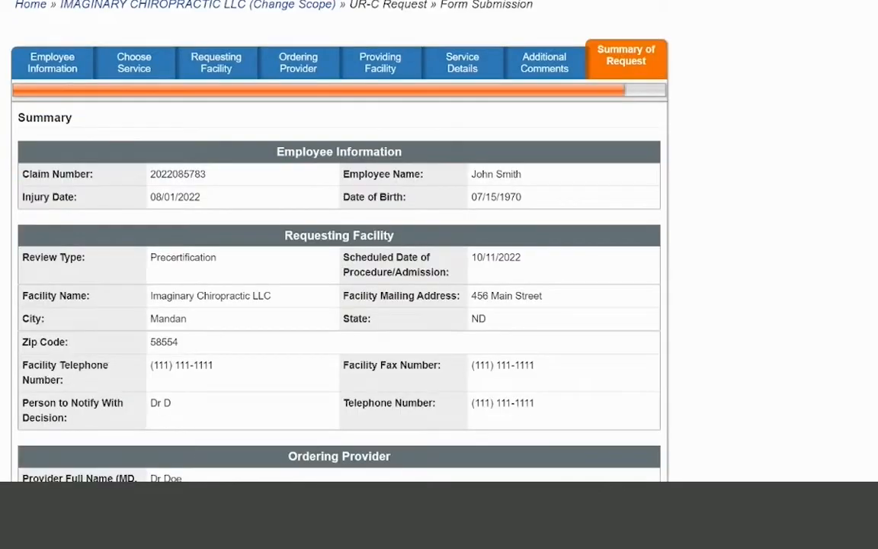
Step: Review the cervical MRI request summary, then submit it with medical records to be faxed
{"action": "scroll", "scroll_direction": "down", "scroll_amount": 3}
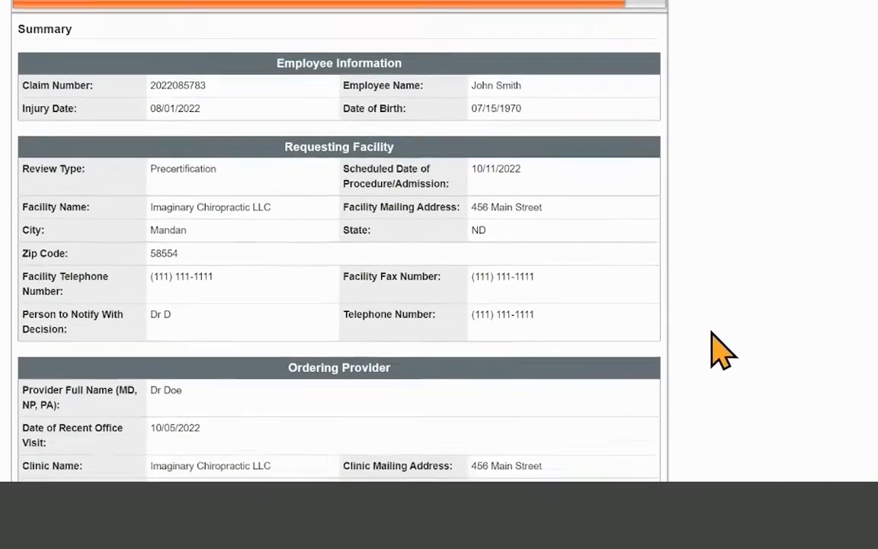
{"action": "scroll", "scroll_direction": "down", "scroll_amount": 3}
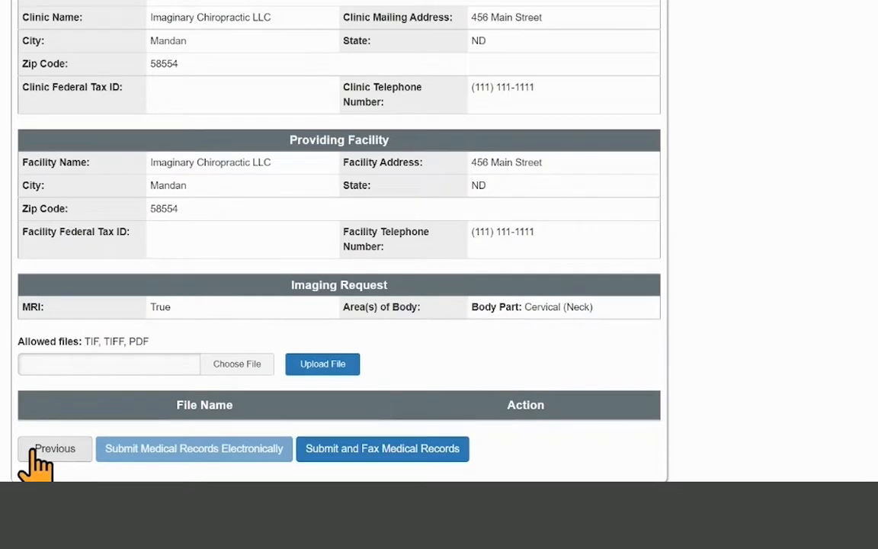
{"action": "mouse_move", "coordinate": [122, 373]}
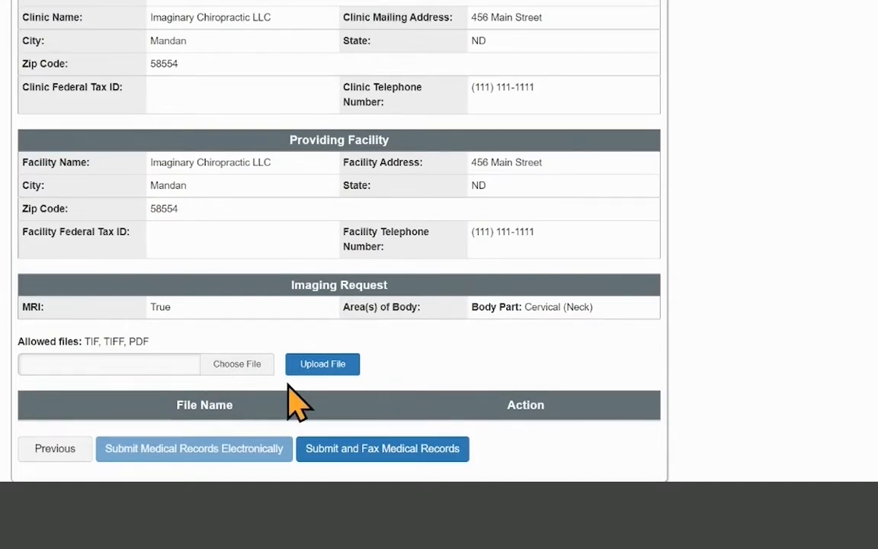
{"action": "mouse_move", "coordinate": [299, 395]}
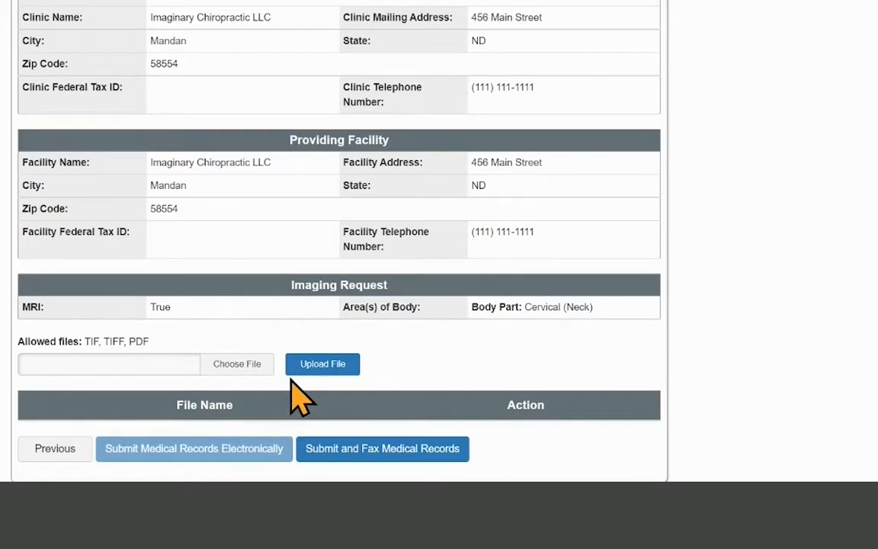
{"action": "mouse_move", "coordinate": [377, 404]}
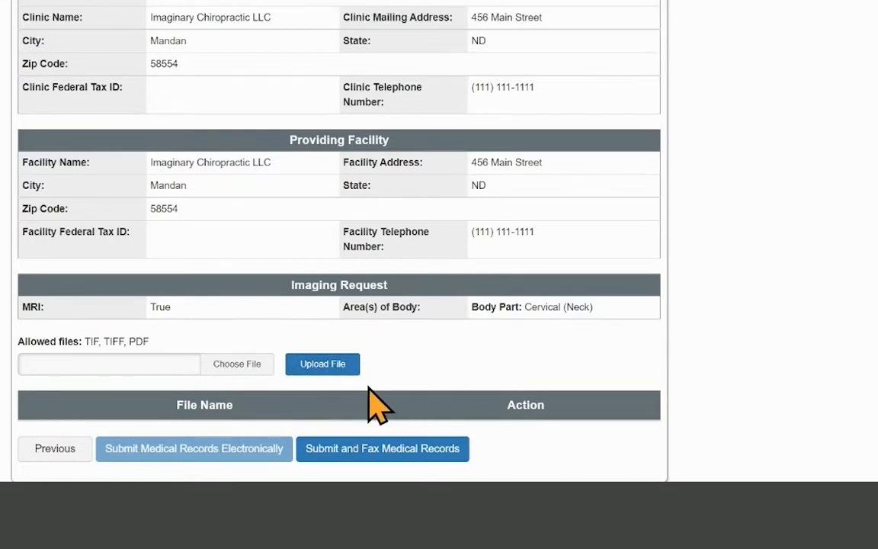
{"action": "mouse_move", "coordinate": [205, 469]}
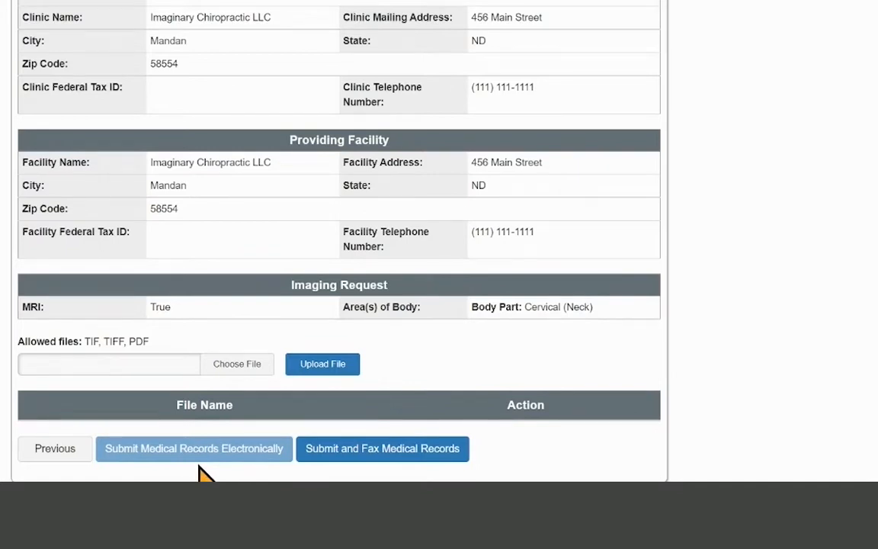
{"action": "mouse_move", "coordinate": [382, 448]}
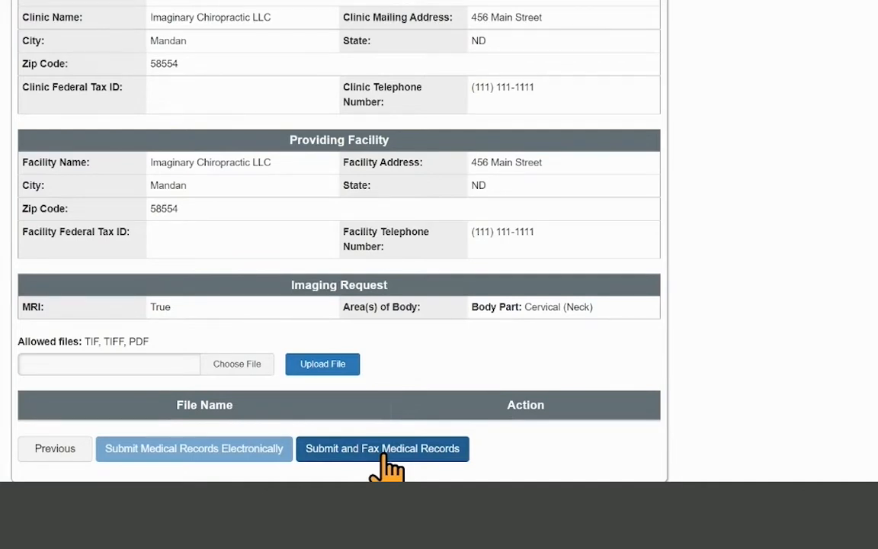
{"action": "left_click", "coordinate": [382, 448]}
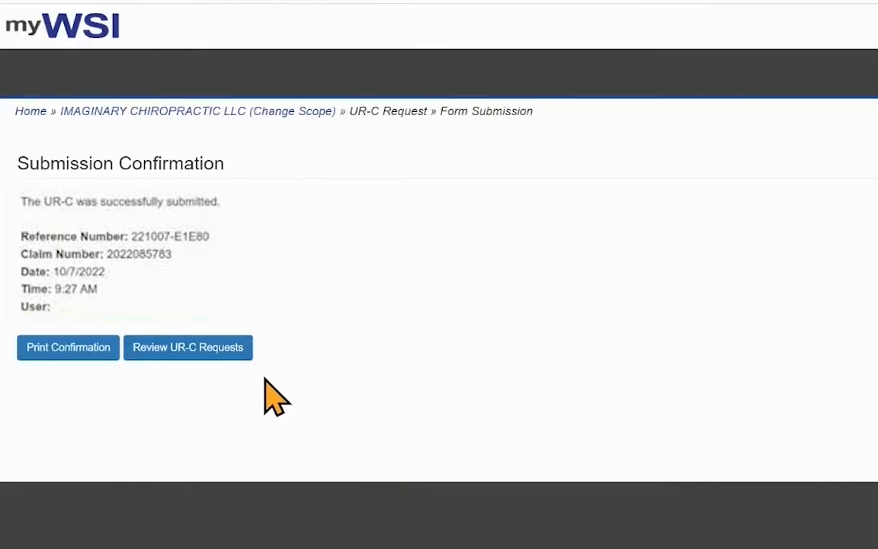
{"action": "mouse_move", "coordinate": [285, 265]}
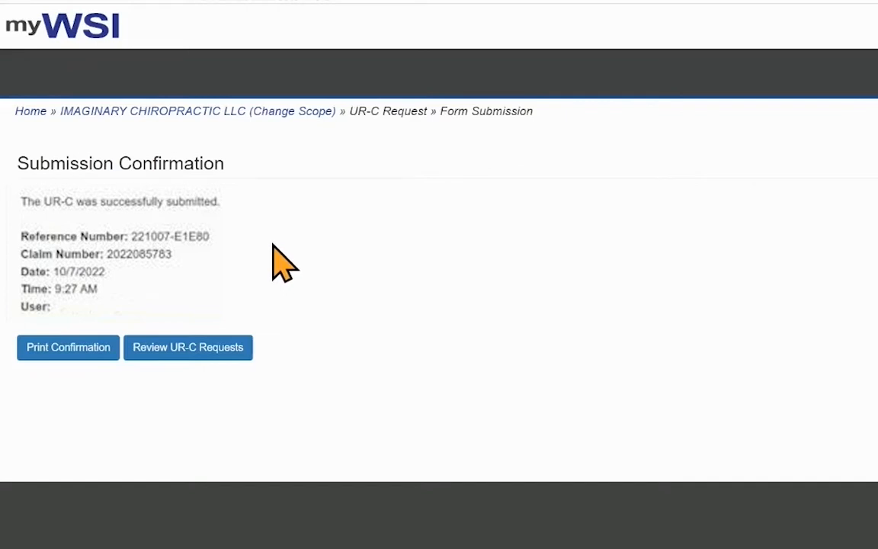
{"action": "mouse_move", "coordinate": [240, 194]}
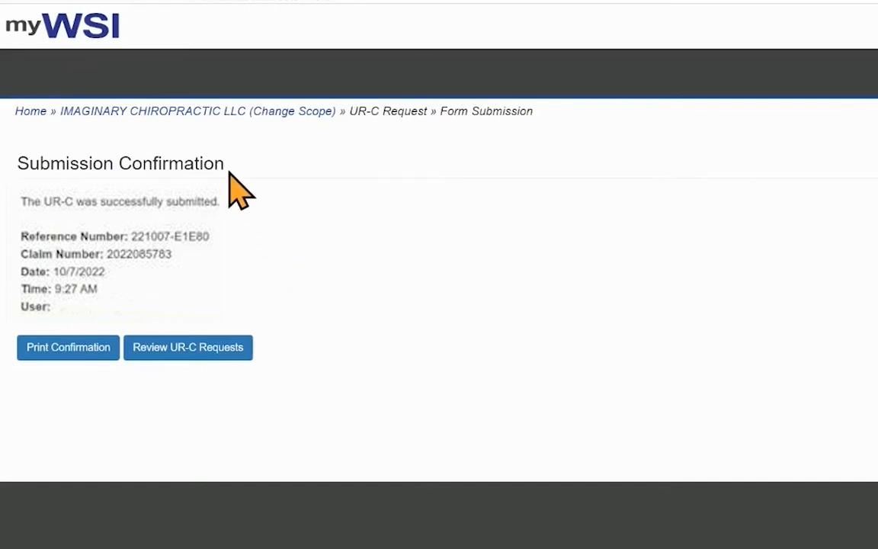
{"action": "mouse_move", "coordinate": [268, 267]}
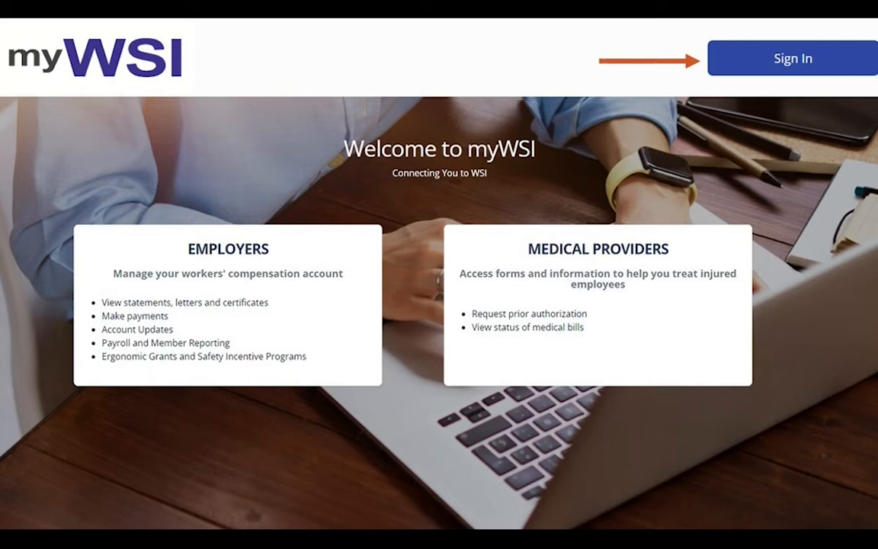
{"action": "left_click", "coordinate": [793, 58]}
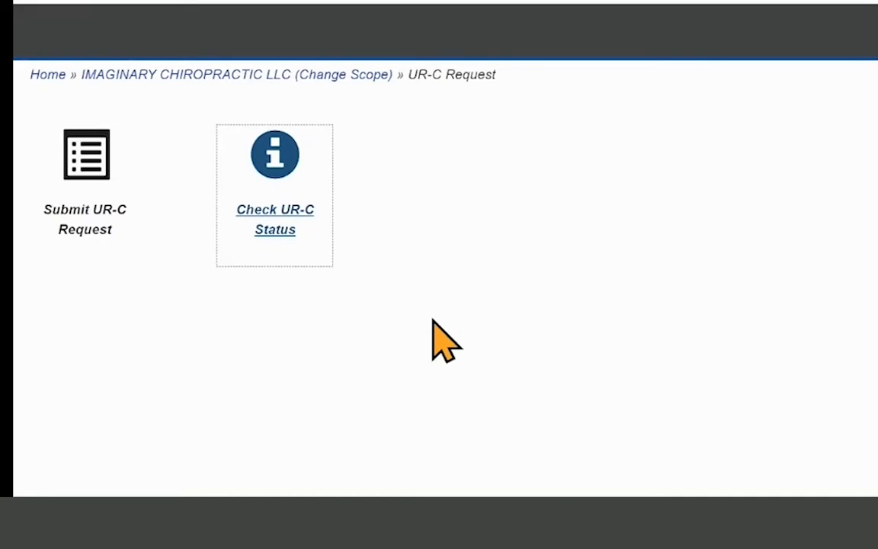
{"action": "left_click", "coordinate": [274, 219]}
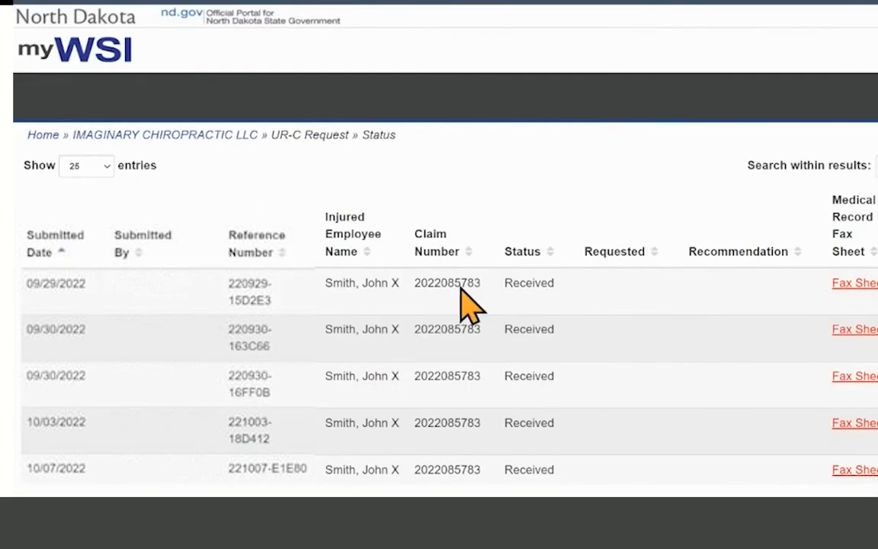
{"action": "mouse_move", "coordinate": [633, 164]}
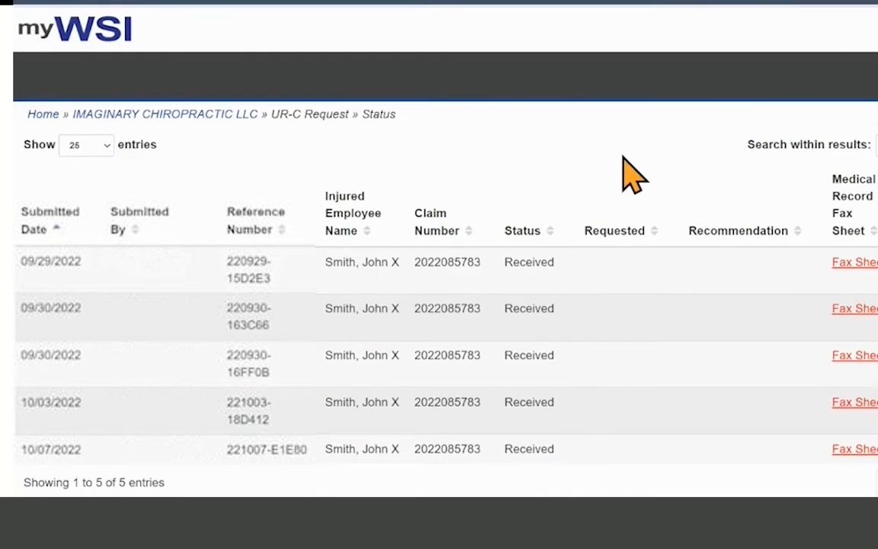
{"action": "mouse_move", "coordinate": [632, 176]}
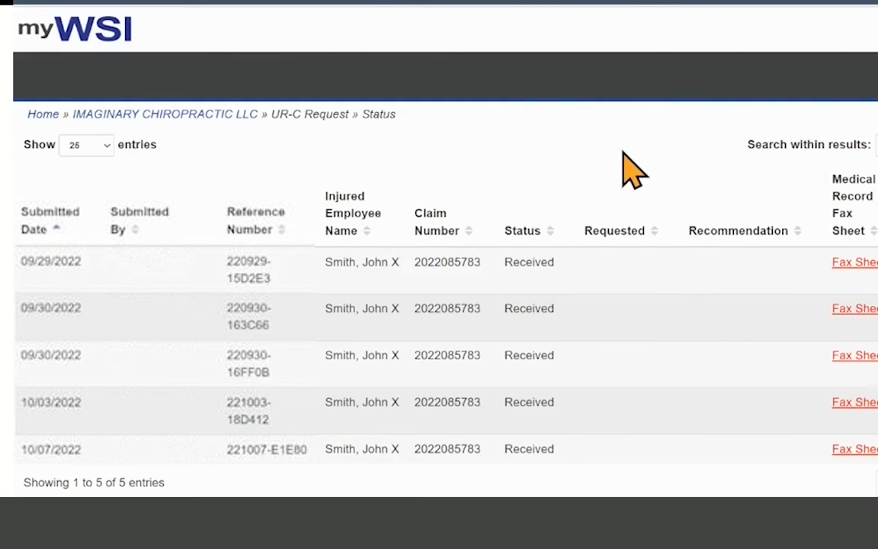
{"action": "mouse_move", "coordinate": [644, 163]}
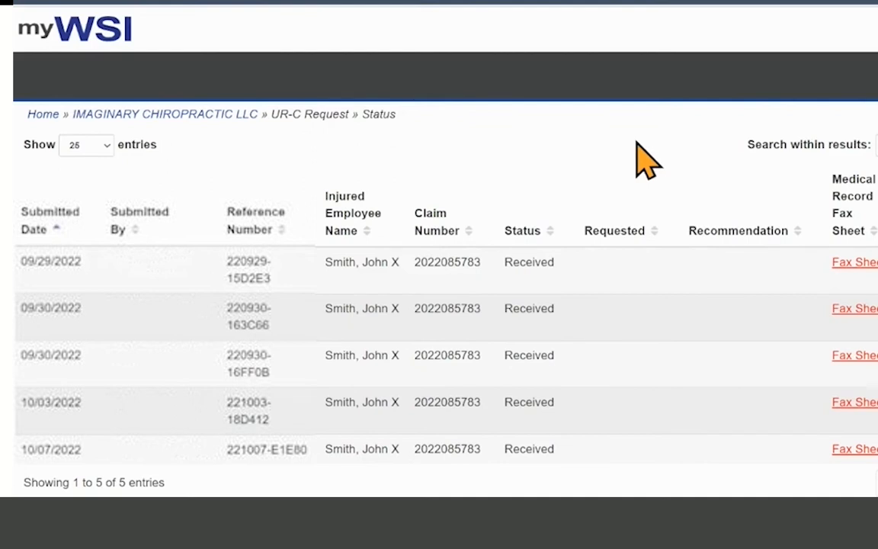
{"action": "mouse_move", "coordinate": [793, 282]}
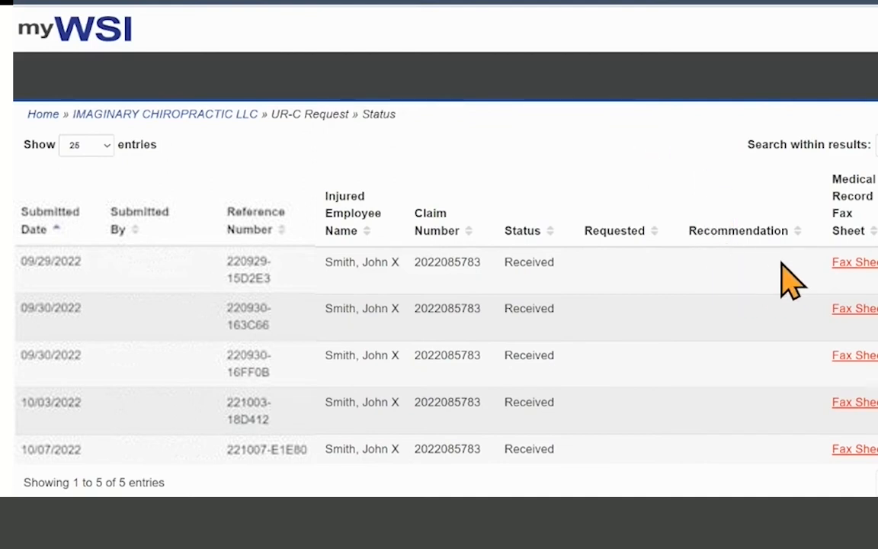